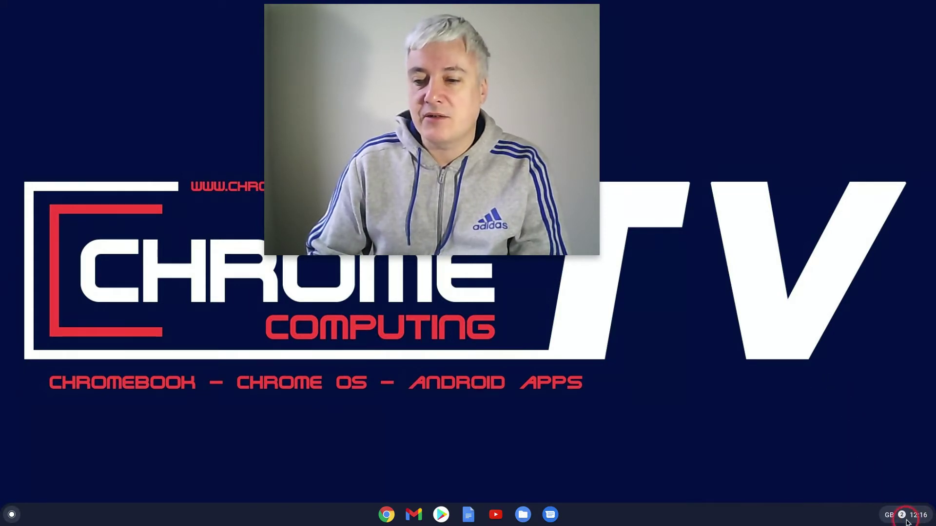
- Open and dismiss the quick settings panel twice
{"action": "left_click", "coordinate": [898, 514]}
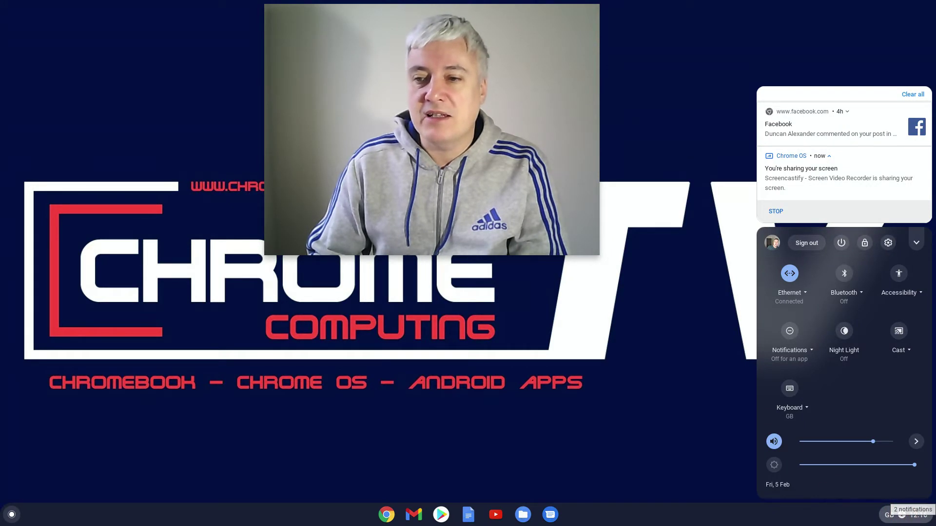
{"action": "left_click", "coordinate": [903, 514]}
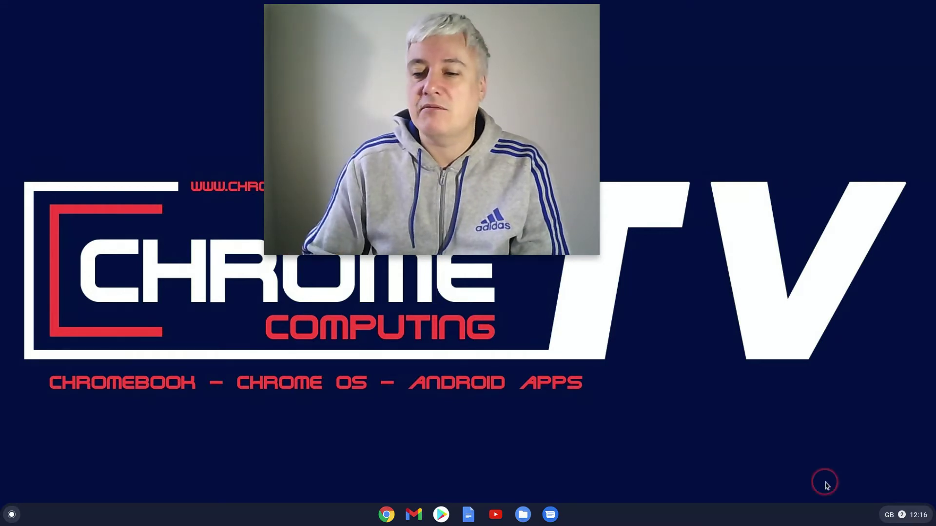
{"action": "left_click", "coordinate": [901, 514]}
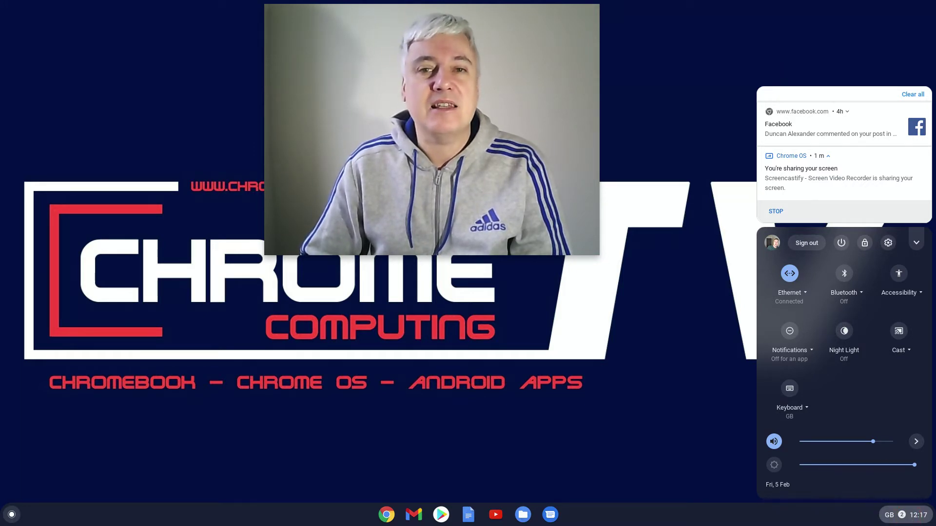
{"action": "left_click", "coordinate": [451, 432]}
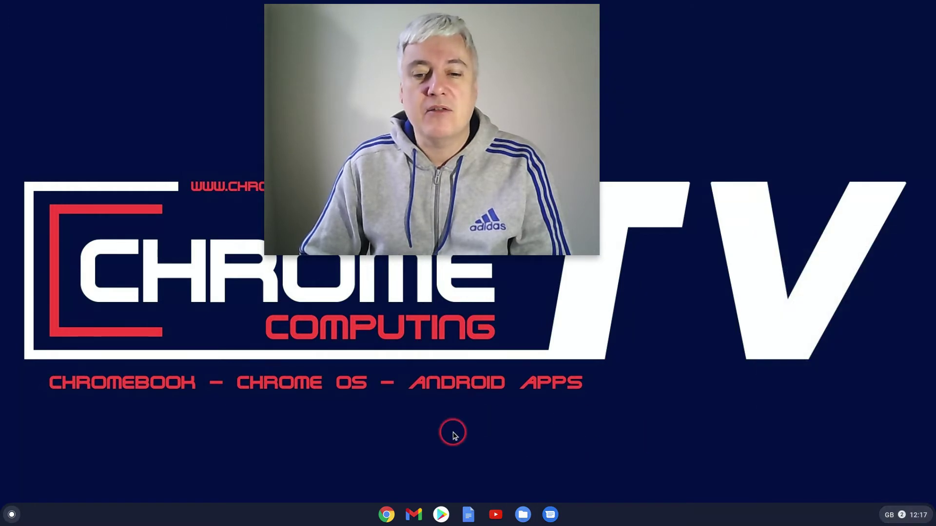
{"action": "mouse_move", "coordinate": [440, 514]}
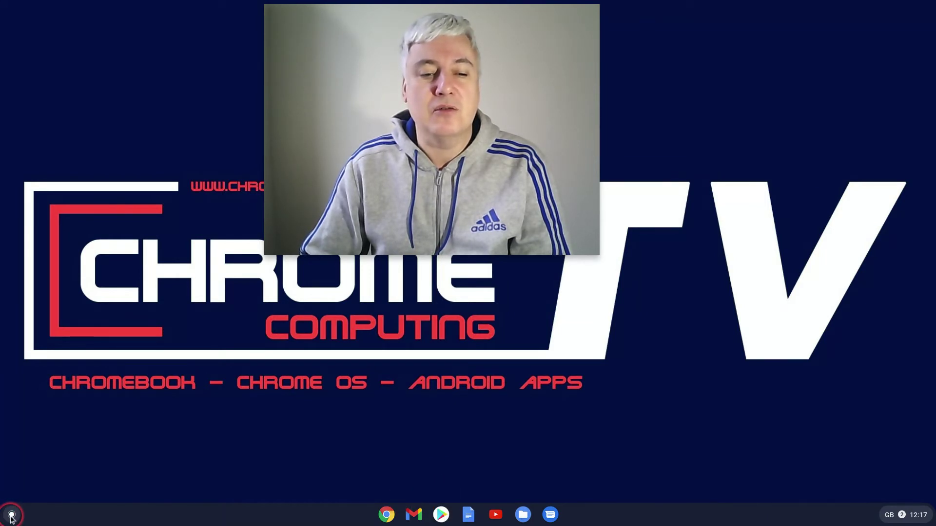
- Search the Play Store for 'Google Calendar' and open its app listing
{"action": "left_click", "coordinate": [11, 513]}
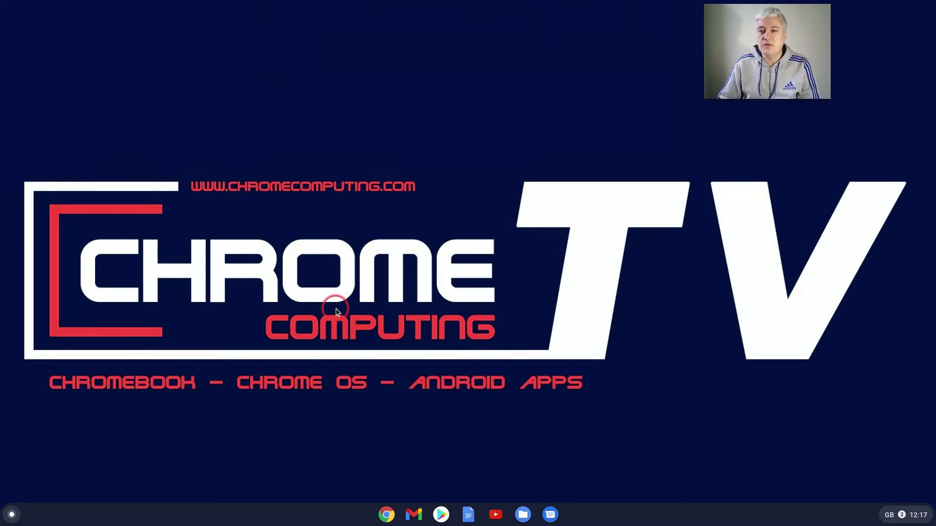
{"action": "left_click", "coordinate": [11, 513]}
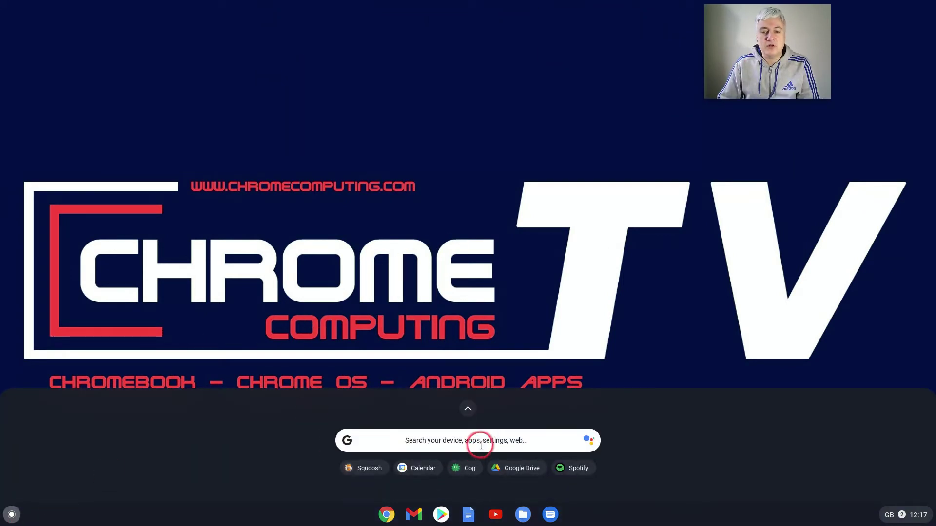
{"action": "left_click", "coordinate": [467, 409]}
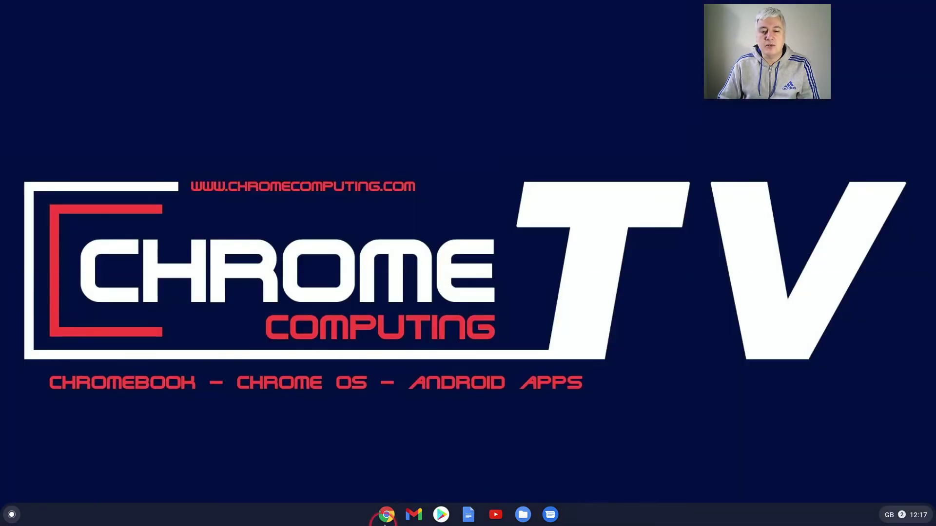
{"action": "left_click", "coordinate": [440, 514]}
{"action": "type", "text": "g"}
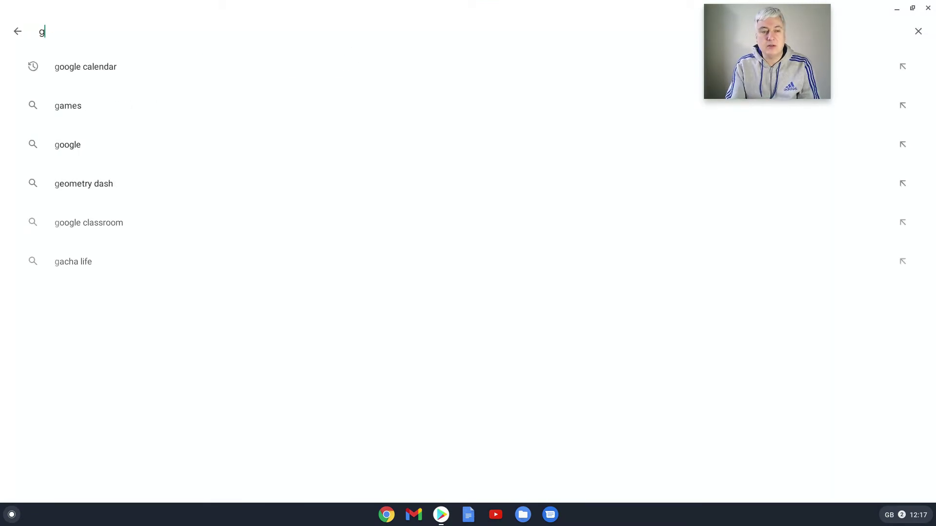
{"action": "type", "text": "oogle cal"}
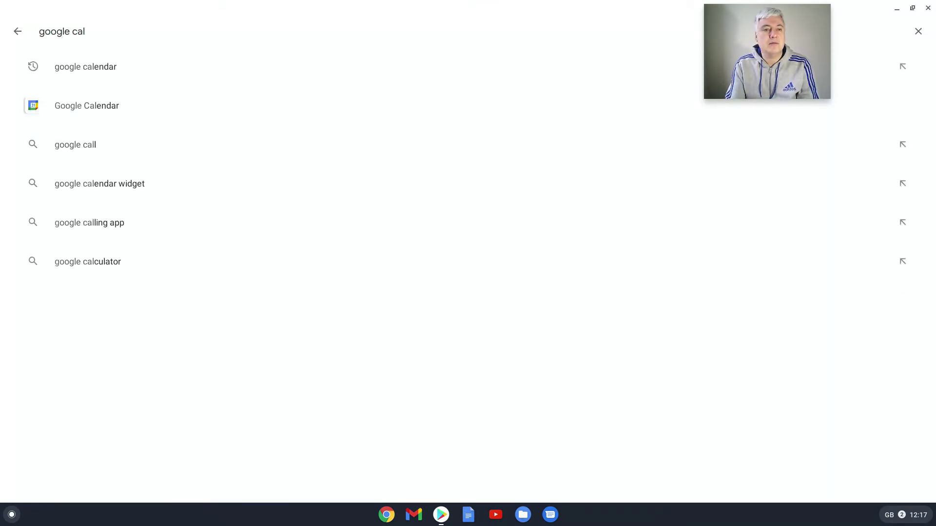
{"action": "left_click", "coordinate": [87, 105]}
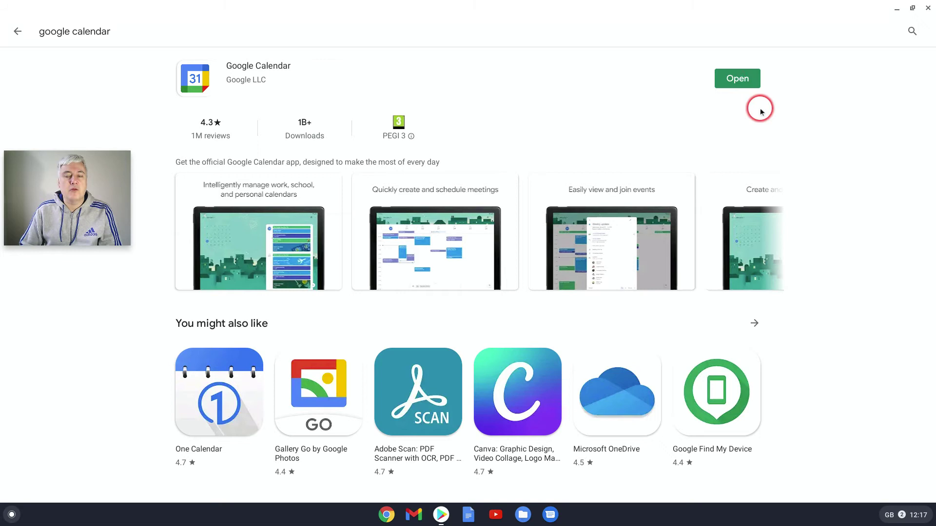
{"action": "mouse_move", "coordinate": [774, 74]}
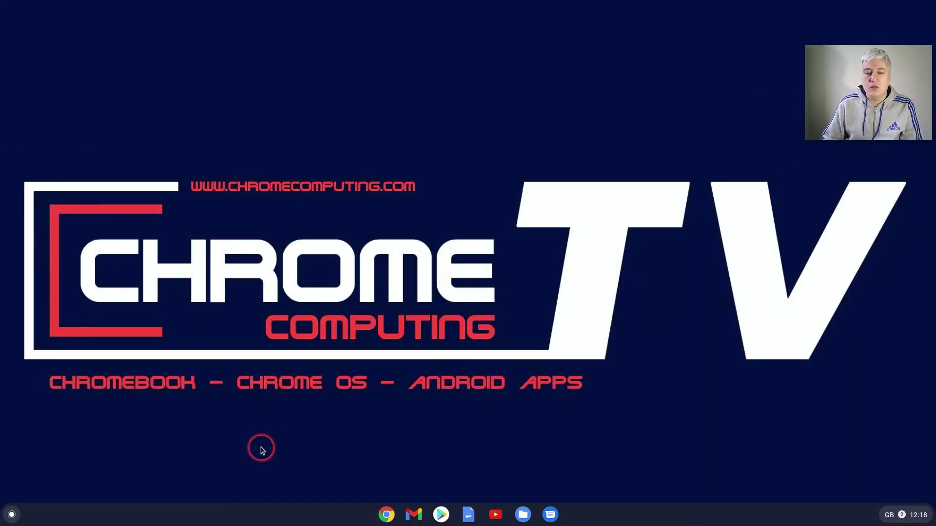
{"action": "mouse_move", "coordinate": [11, 514]}
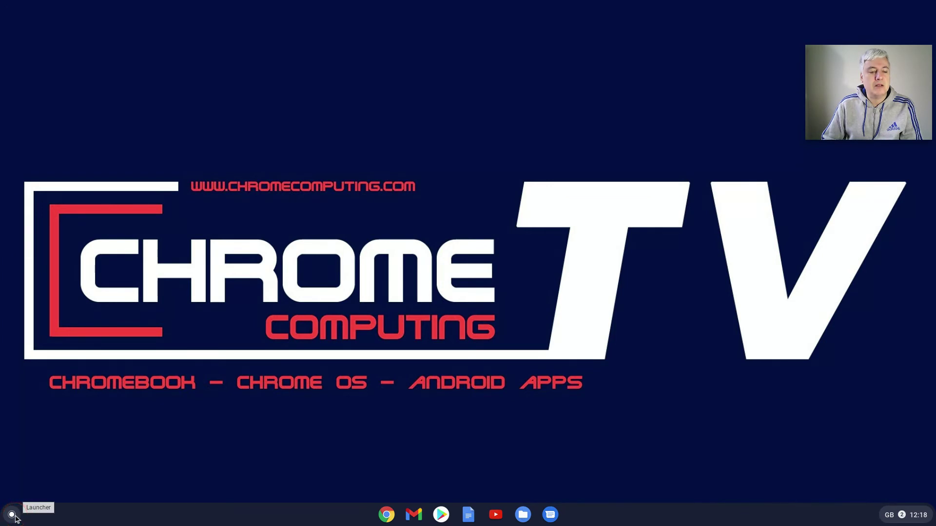
- Pin the Calendar app to the shelf from the all-apps launcher
{"action": "left_click", "coordinate": [11, 514]}
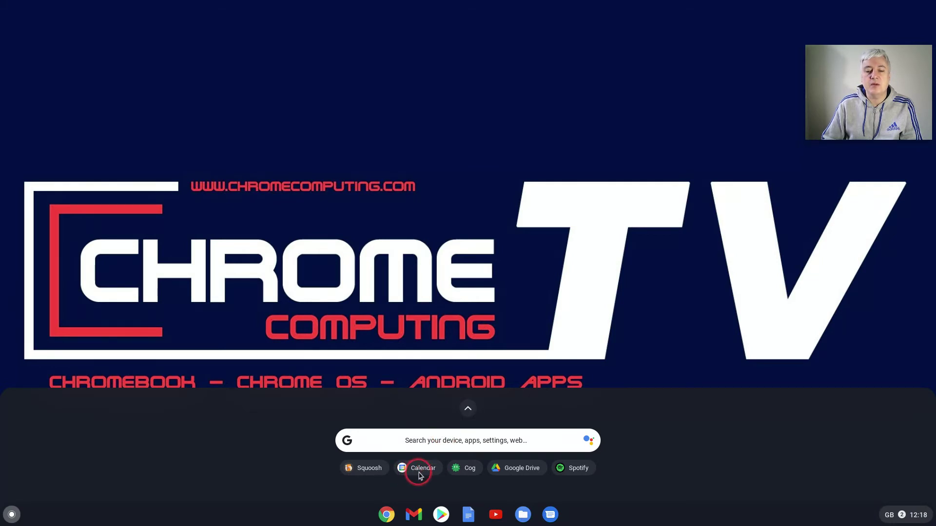
{"action": "mouse_move", "coordinate": [468, 409]}
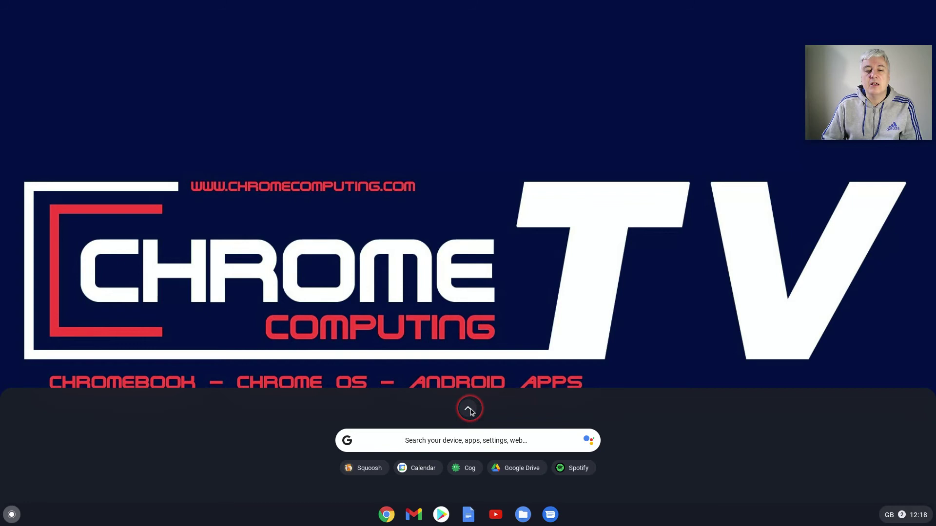
{"action": "left_click", "coordinate": [468, 408]}
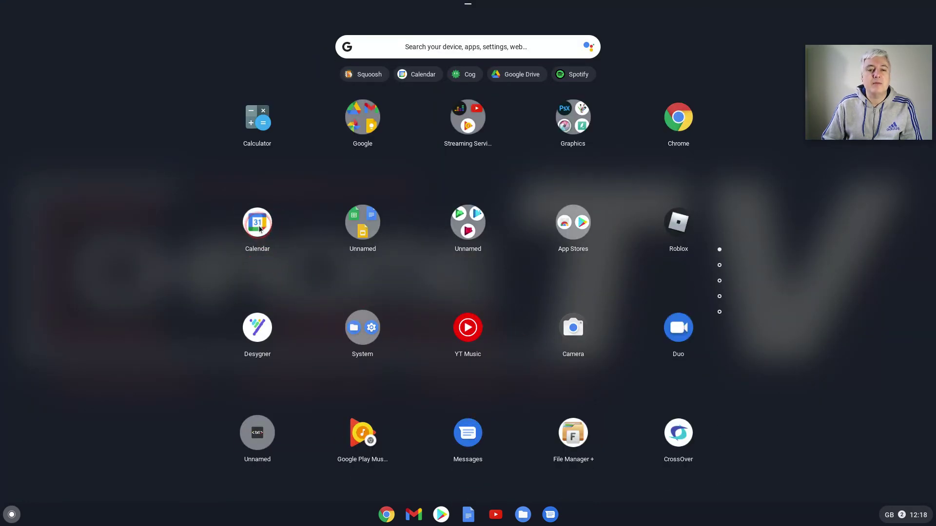
{"action": "right_click", "coordinate": [257, 224]}
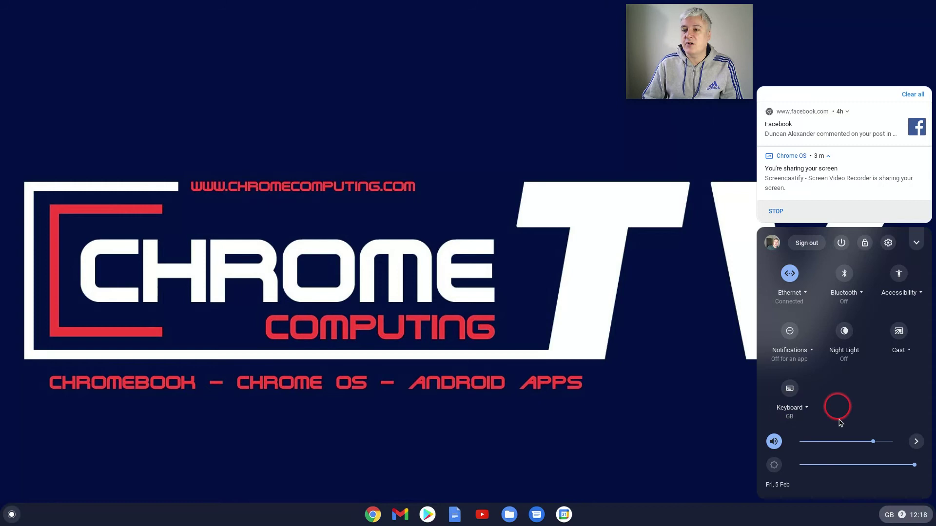
{"action": "mouse_move", "coordinate": [829, 388]}
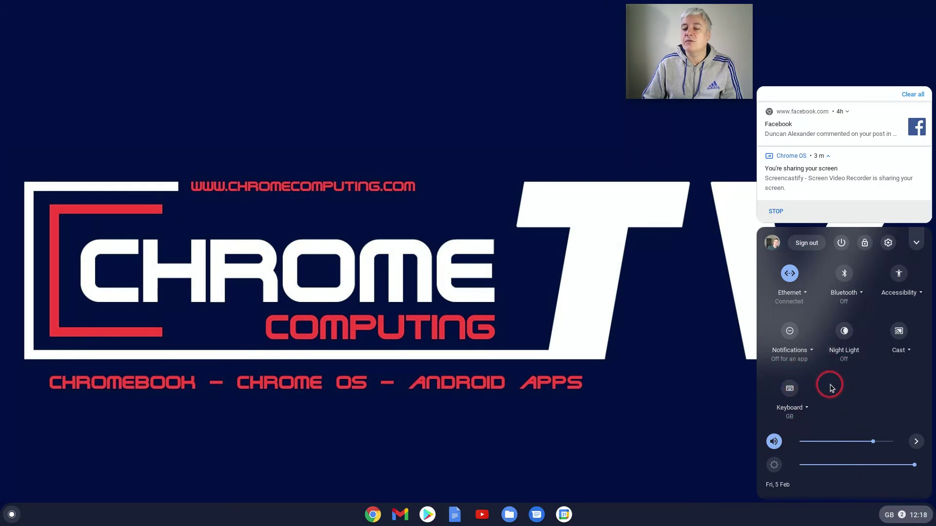
{"action": "mouse_move", "coordinate": [889, 507]}
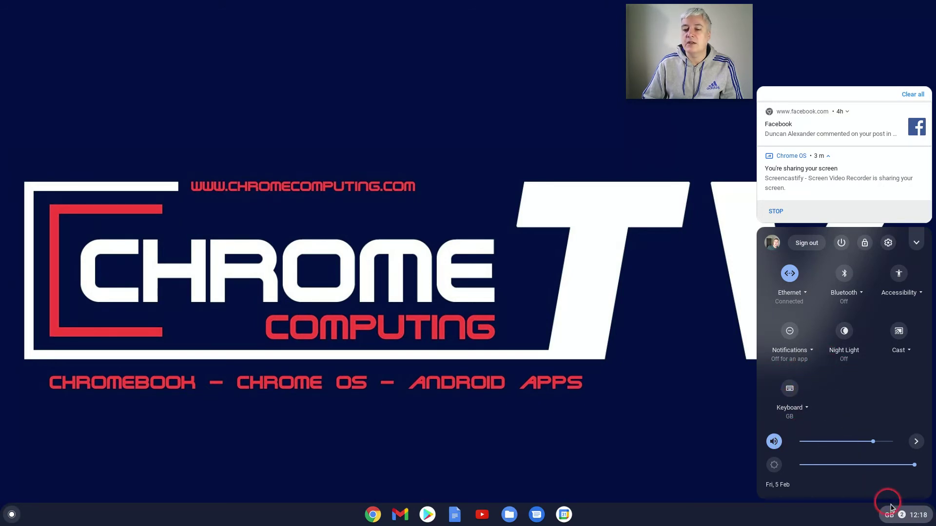
{"action": "left_click", "coordinate": [888, 514]}
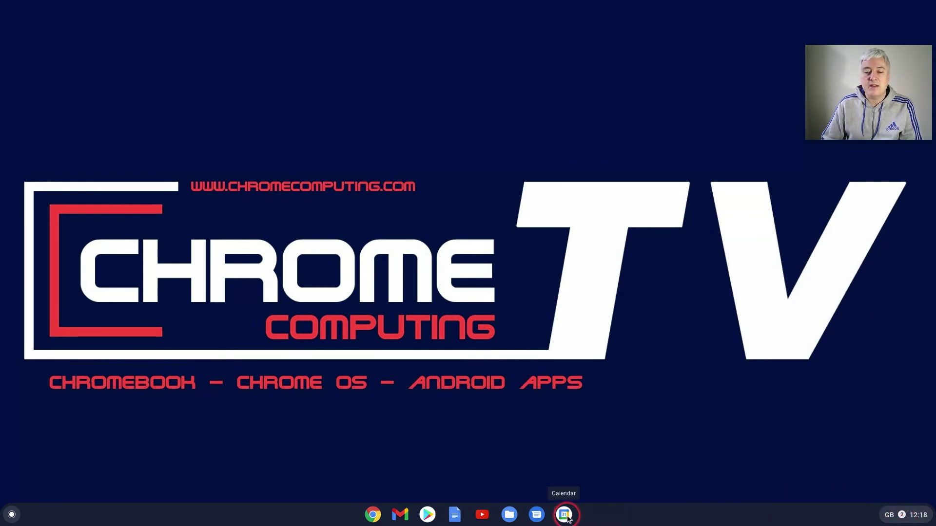
- Launch Calendar from the shelf, toggle its side drawer, and open quick settings
{"action": "left_click", "coordinate": [563, 513]}
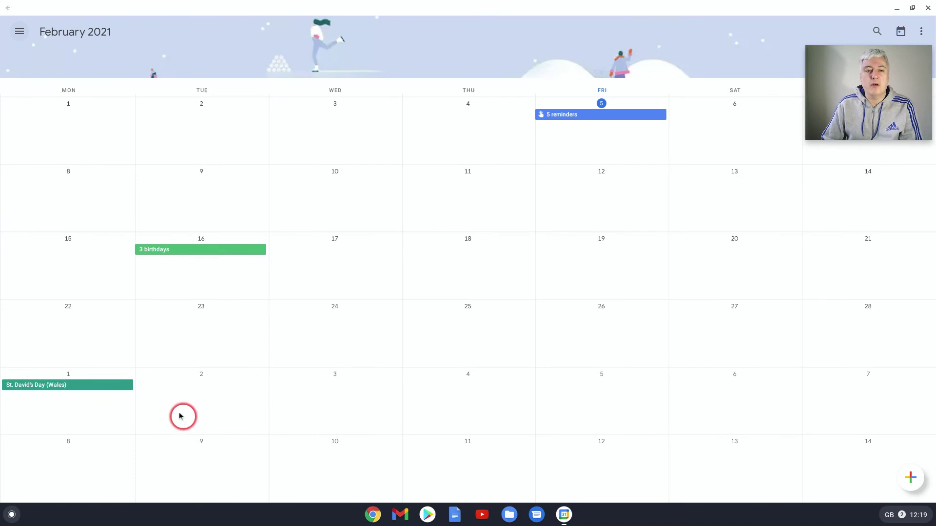
{"action": "mouse_move", "coordinate": [306, 242]}
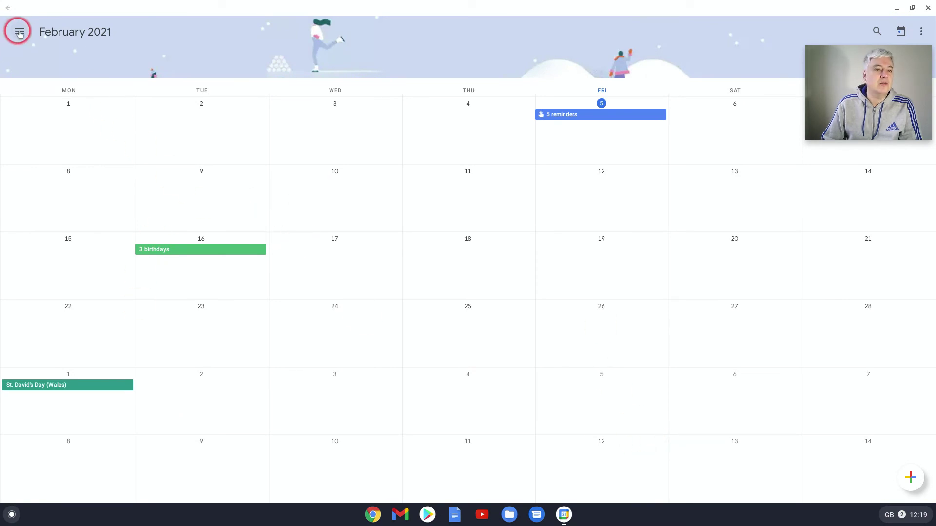
{"action": "left_click", "coordinate": [18, 32]}
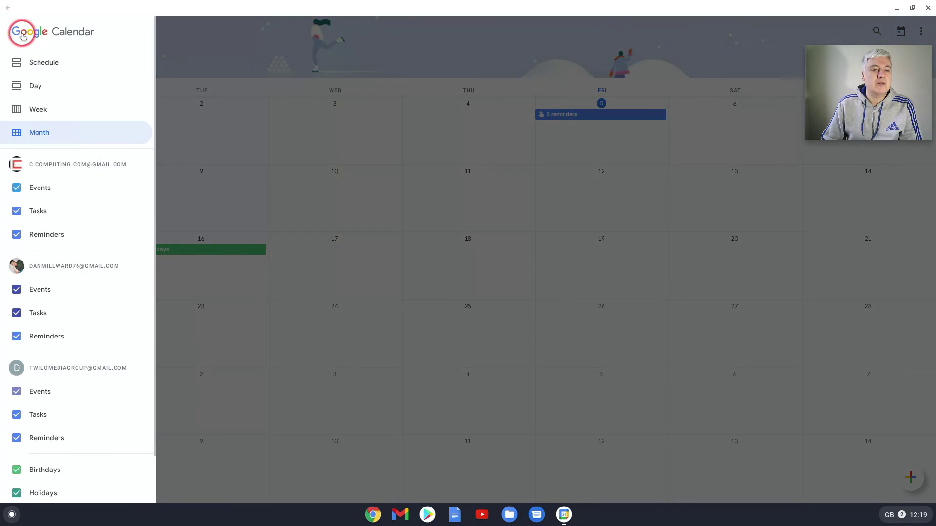
{"action": "left_click", "coordinate": [19, 32]}
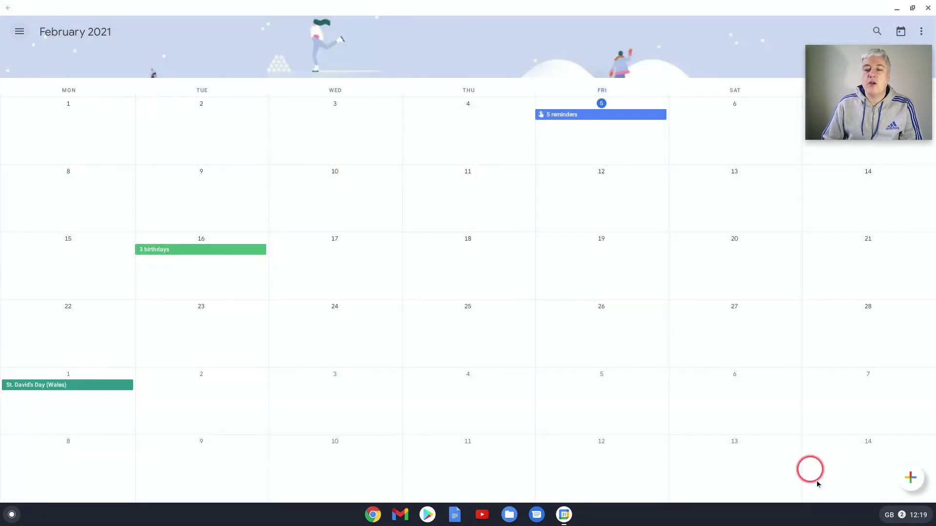
{"action": "left_click", "coordinate": [904, 514]}
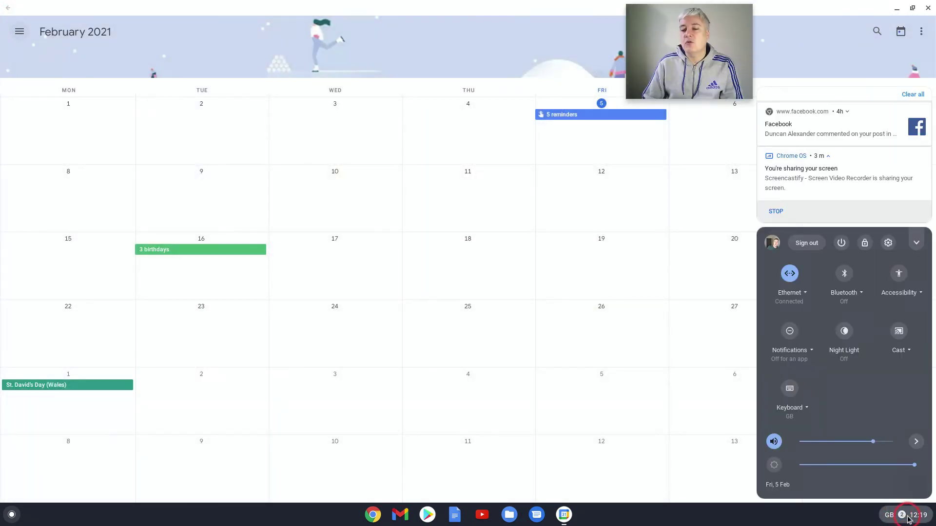